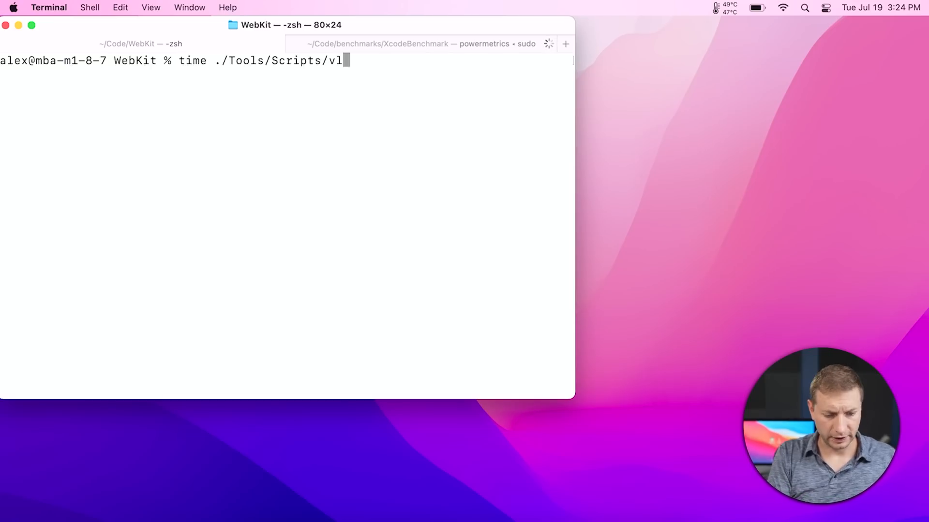
pyautogui.write('clean')
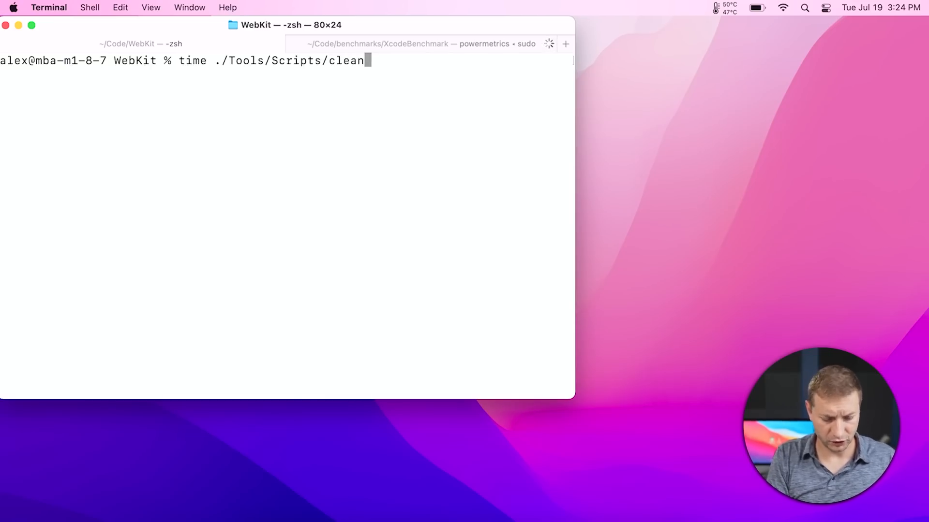
pyautogui.write('-web')
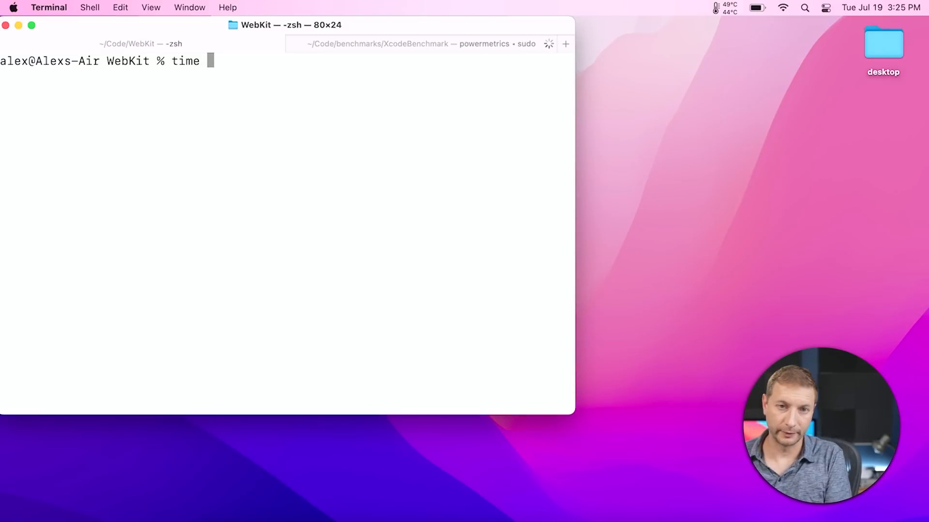
pyautogui.write('./To')
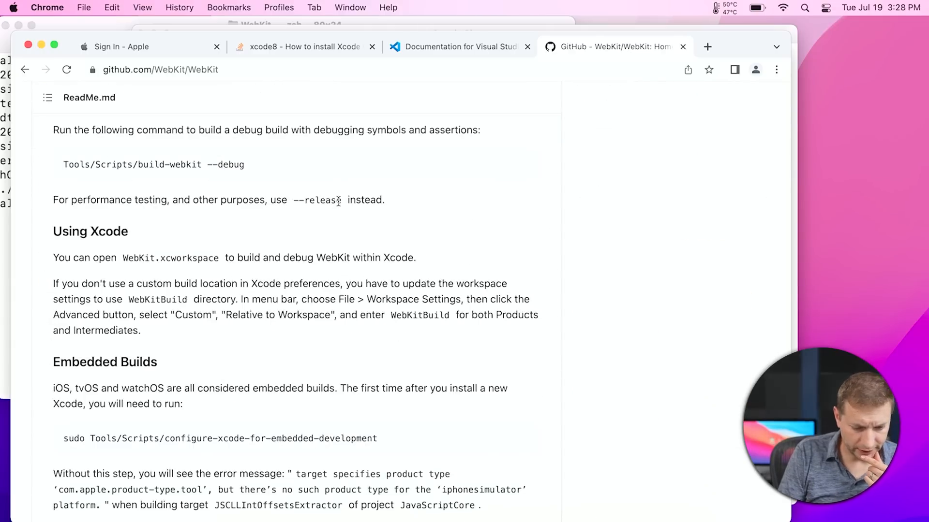
pyautogui.moveTo(308, 223)
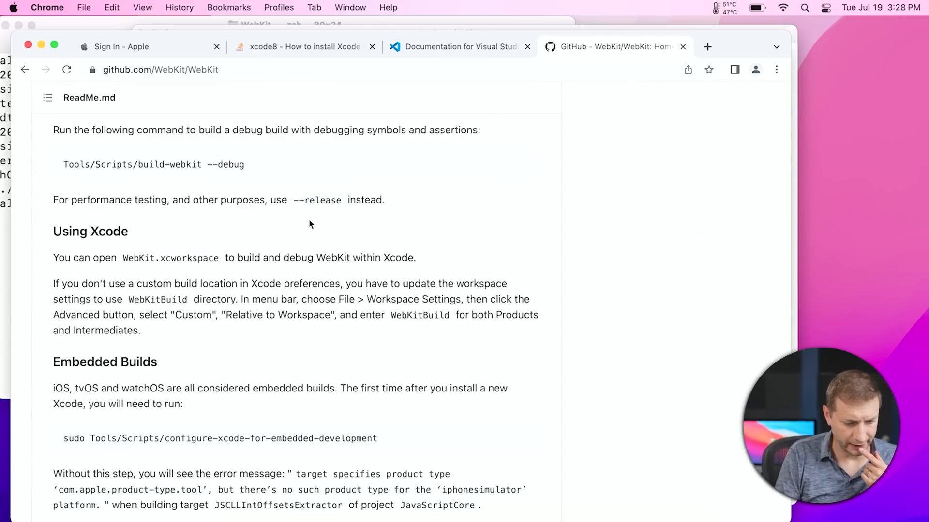